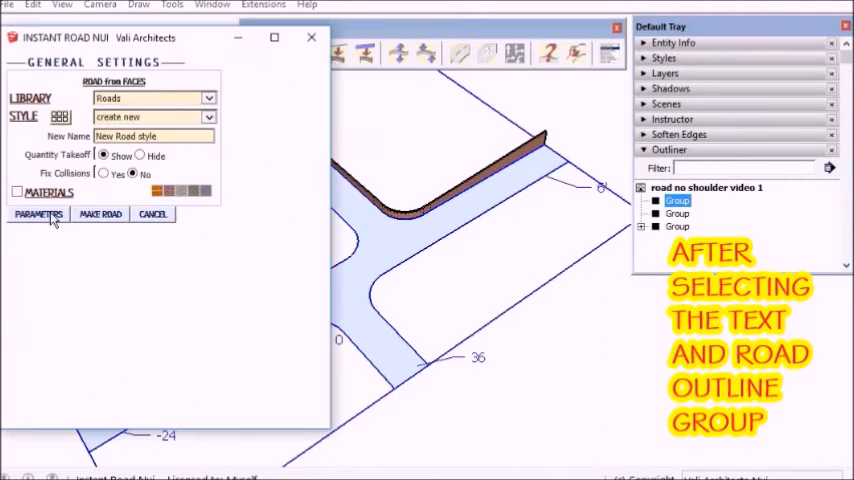
# Step: Set the road style's Drop to Terrain to No and Shoulder Type to No in the parameters
pyautogui.click(40, 214)
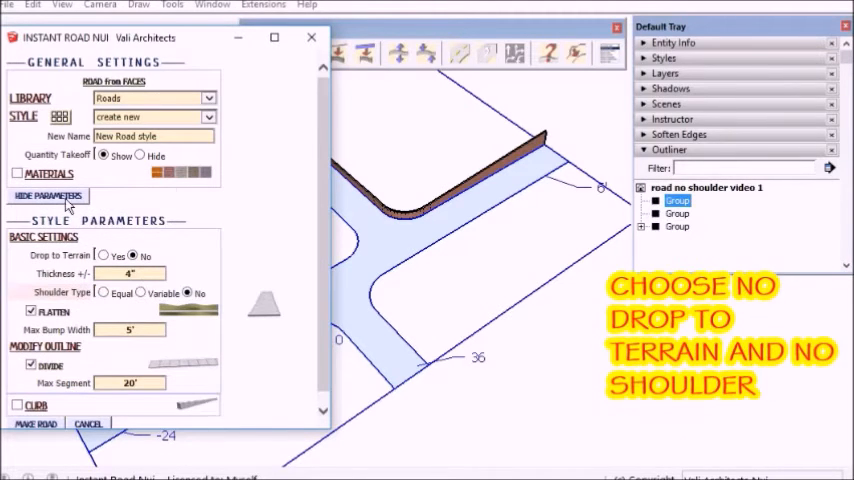
pyautogui.click(48, 196)
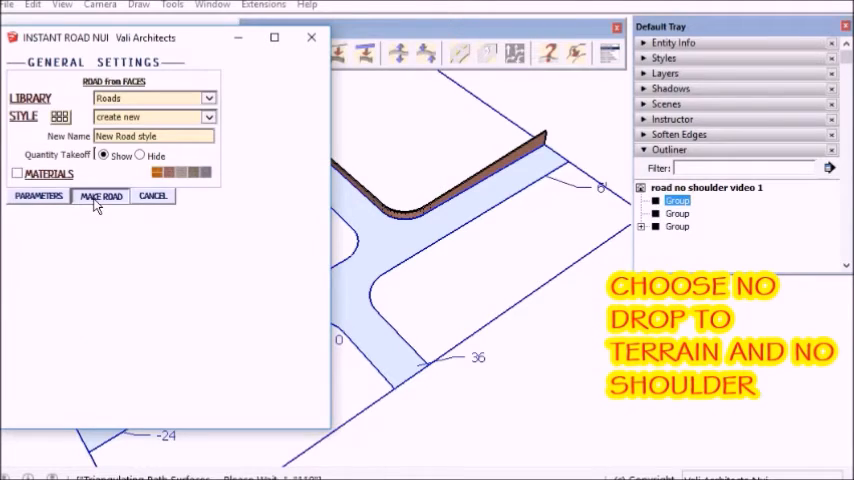
# Step: Build the road from the selected outline group with Make Road
pyautogui.click(100, 196)
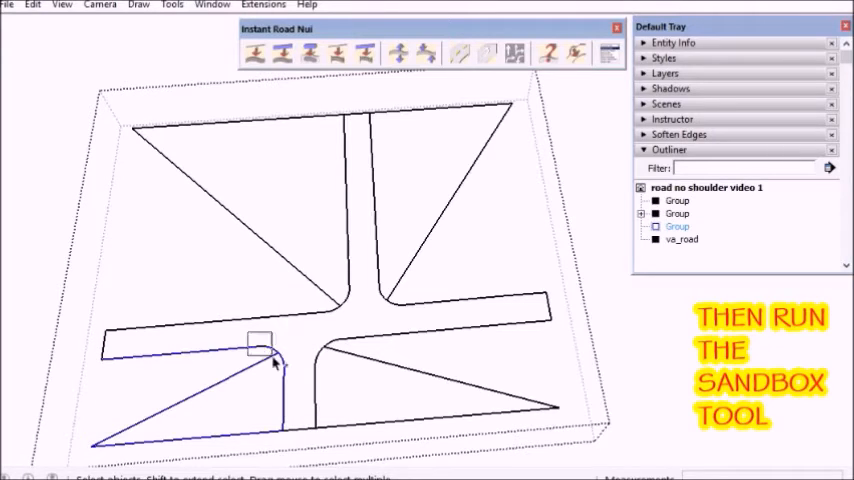
# Step: Create sandbox terrain meshes From Contours for each area's edge lines around the road
pyautogui.click(138, 4)
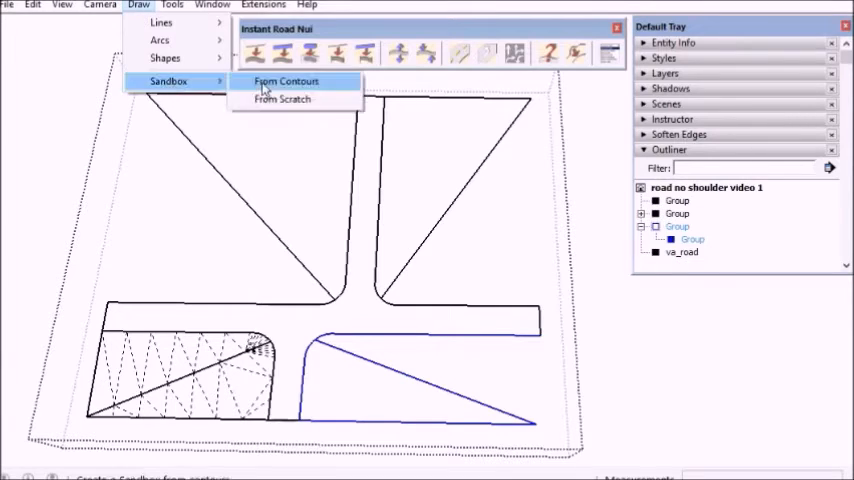
pyautogui.click(286, 80)
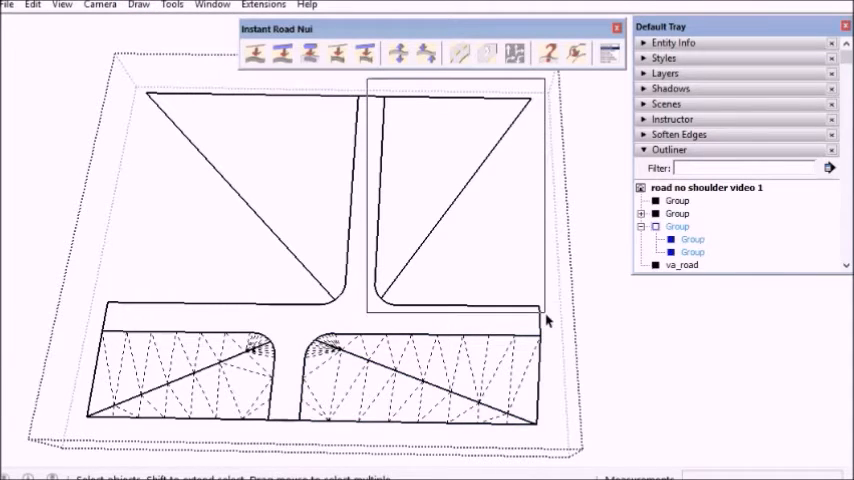
pyautogui.click(138, 4)
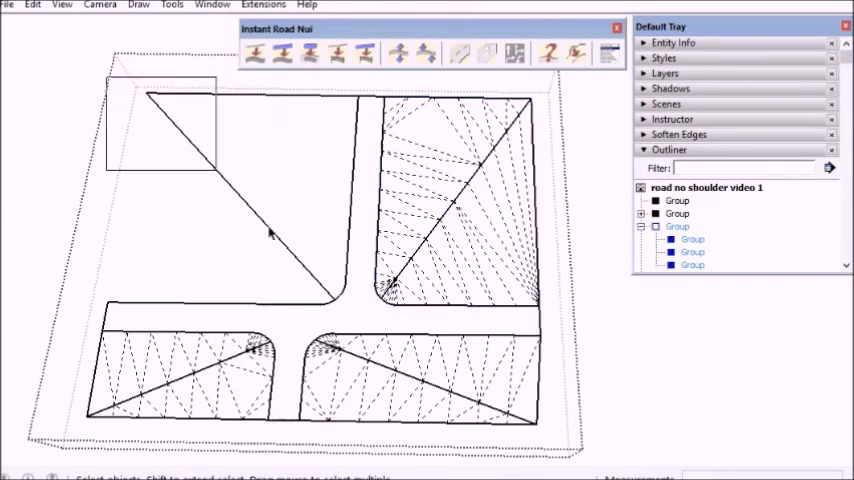
pyautogui.click(138, 4)
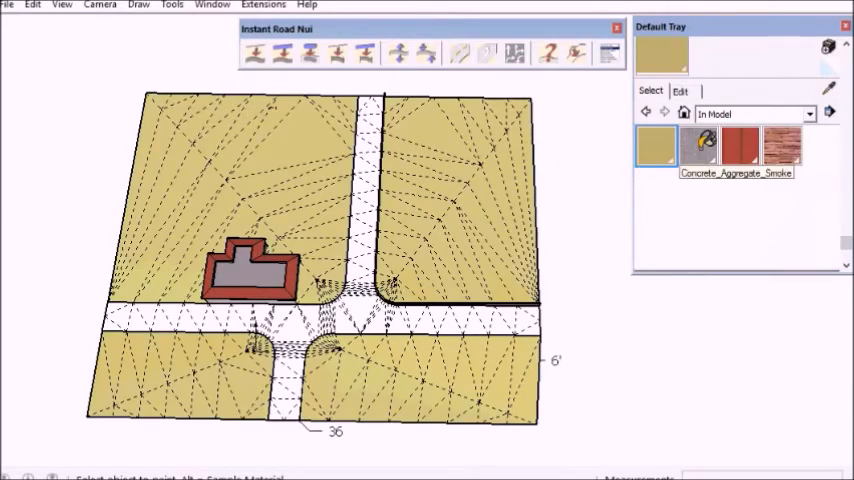
# Step: Paint the terrain tan and the road with Concrete_Aggregate_Smoke
pyautogui.click(700, 146)
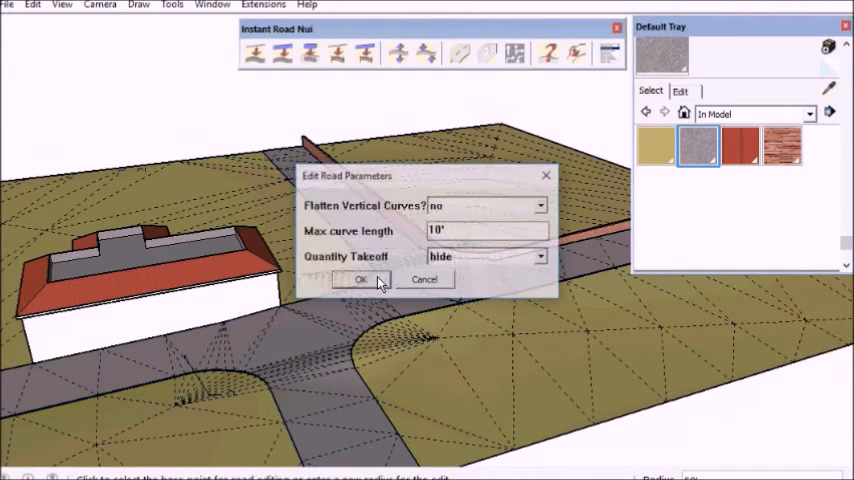
# Step: Accept road edit parameters: Flatten Vertical Curves off, 10' maximum curve length
pyautogui.click(360, 280)
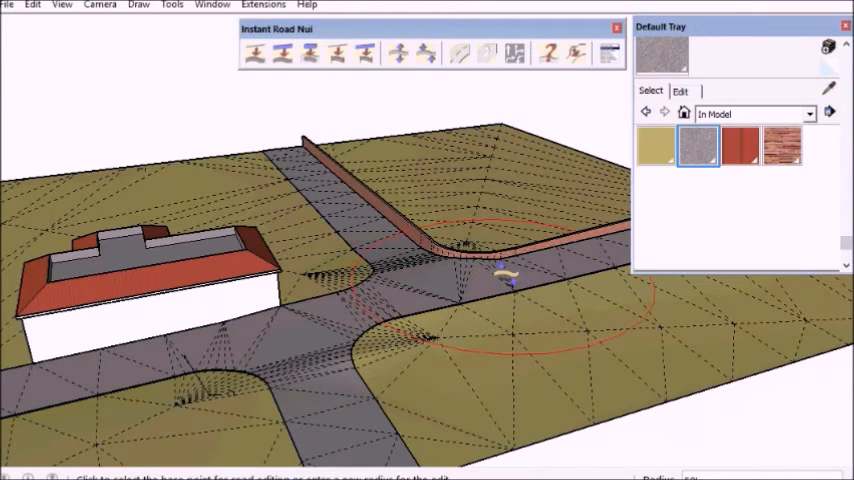